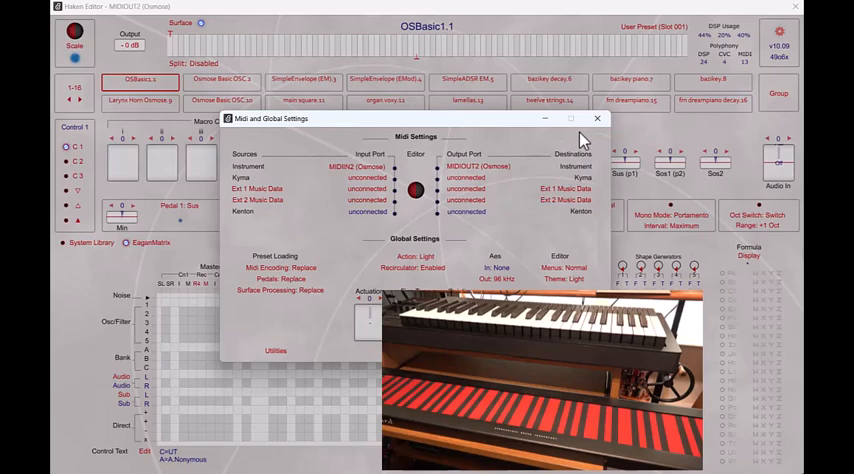
Step: Close the Midi and Global Settings window to get back to the OSBasic1.1 preset
left_click(597, 118)
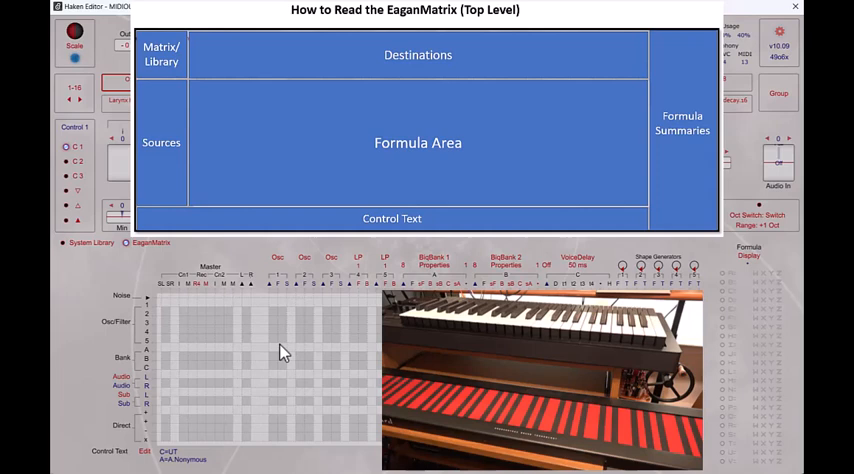
mouse_move(185, 290)
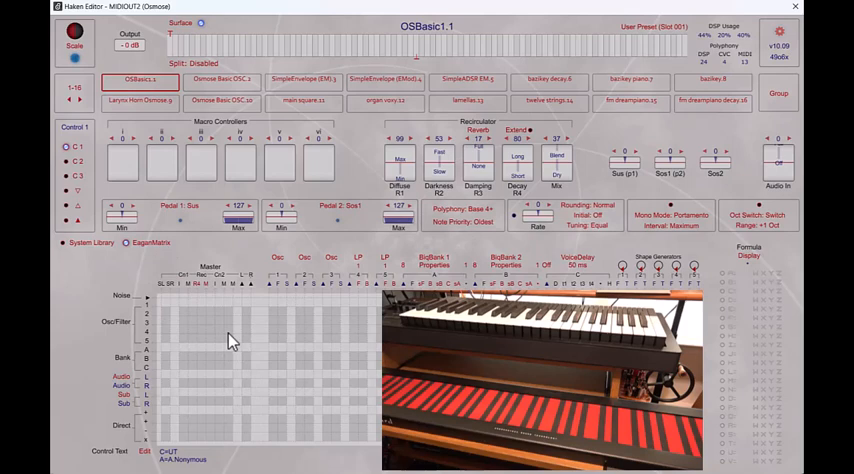
mouse_move(215, 305)
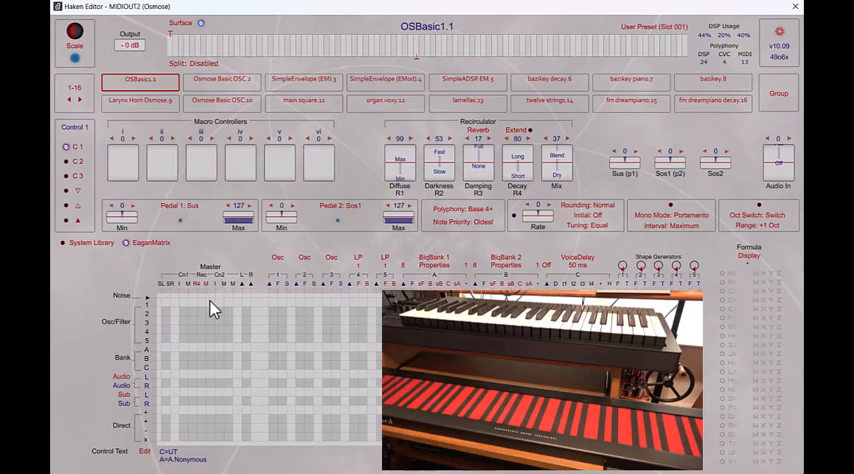
mouse_move(222, 313)
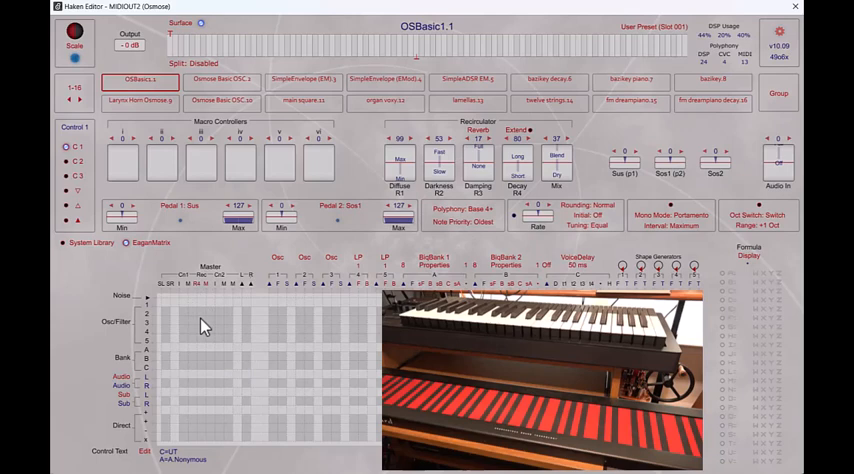
mouse_move(228, 305)
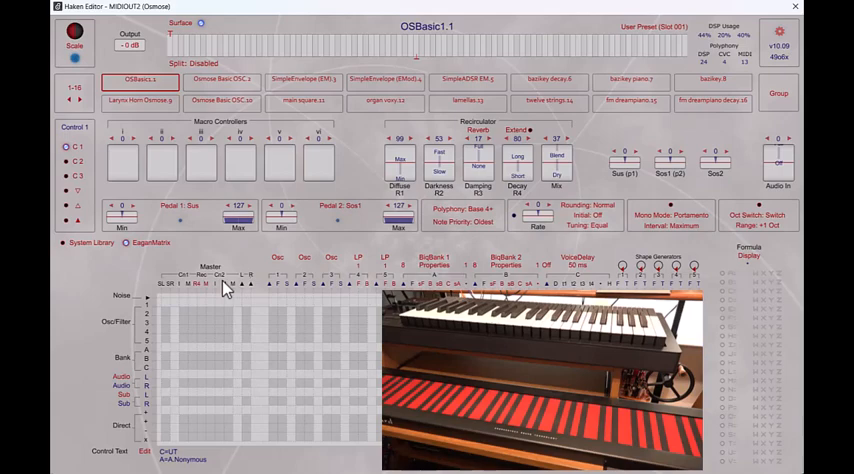
mouse_move(208, 415)
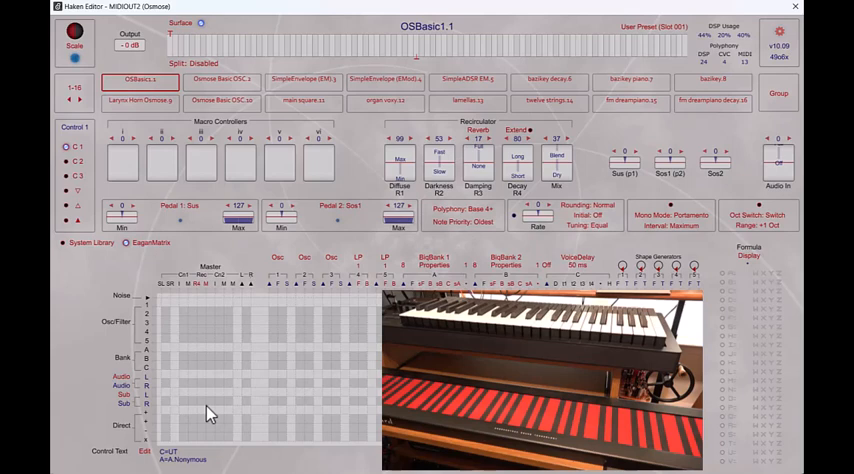
mouse_move(360, 235)
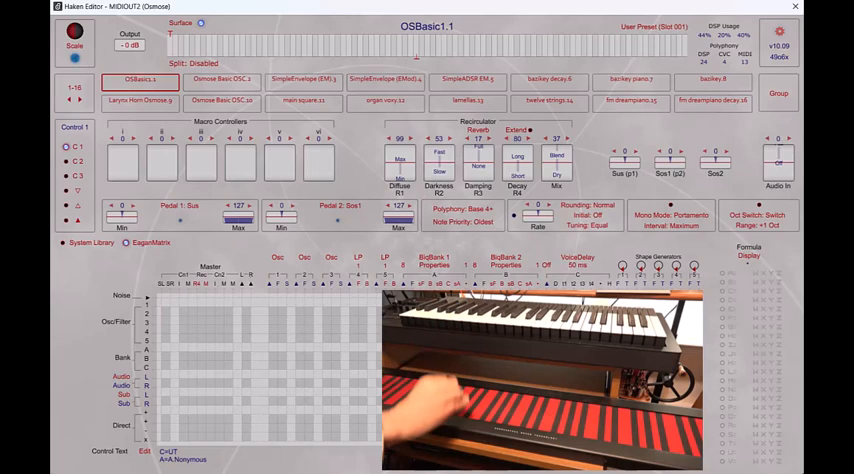
left_click(277, 414)
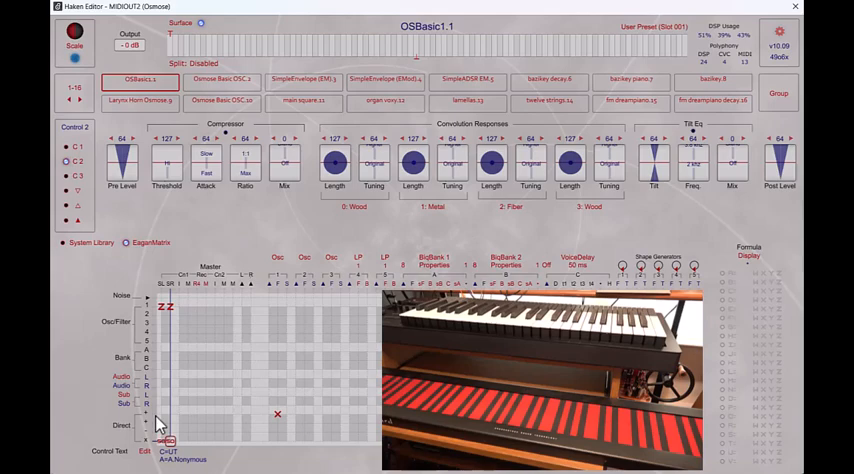
mouse_move(290, 420)
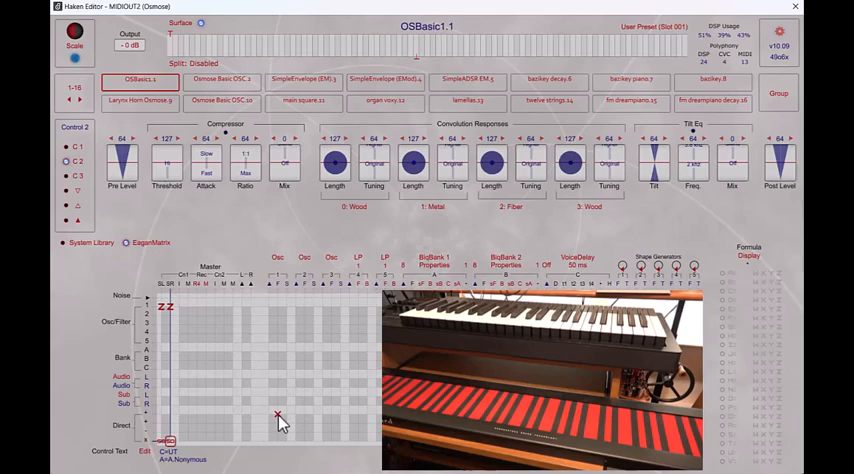
mouse_move(150, 445)
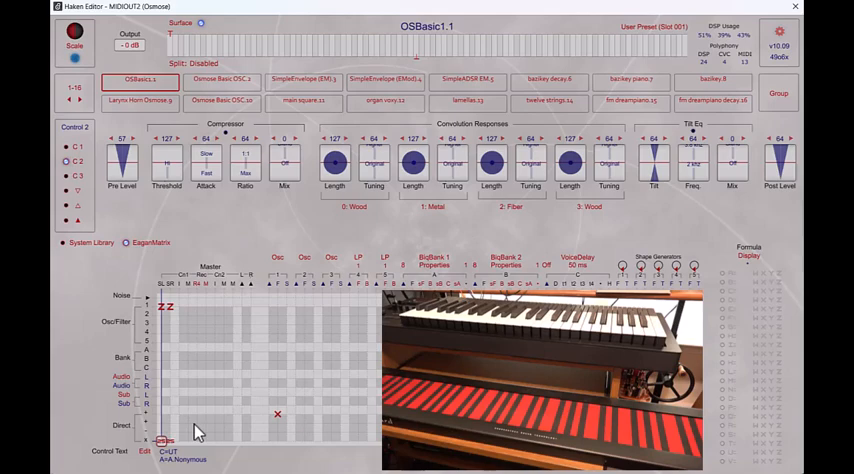
mouse_move(227, 365)
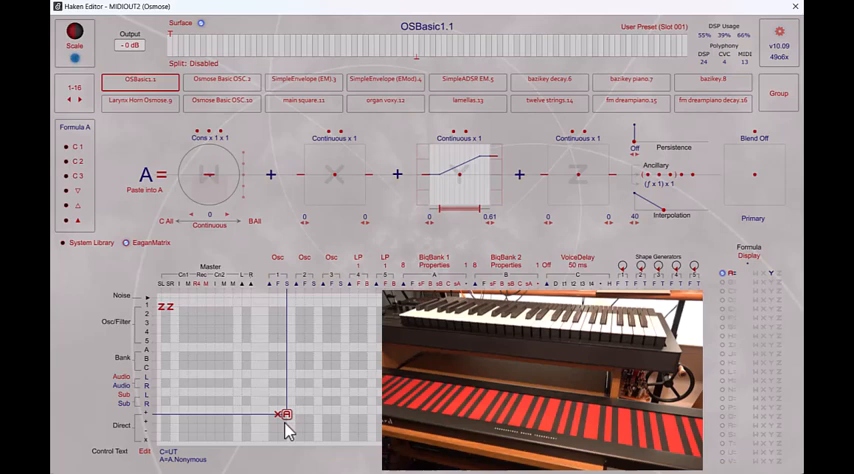
mouse_move(435, 180)
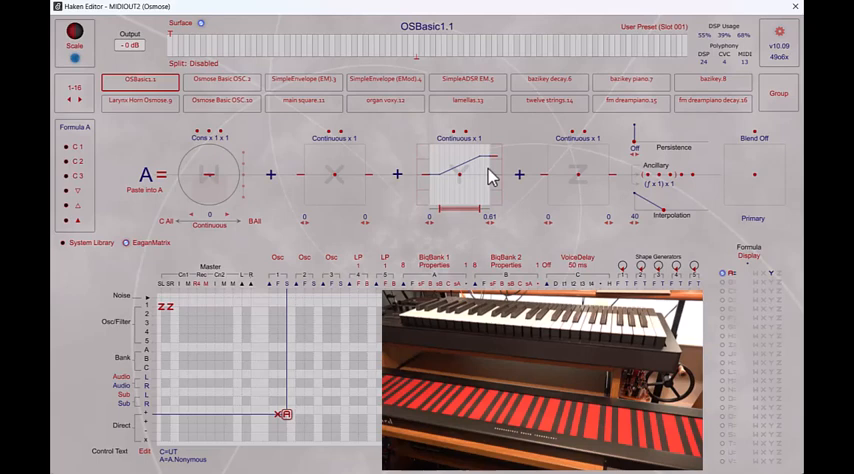
mouse_move(430, 218)
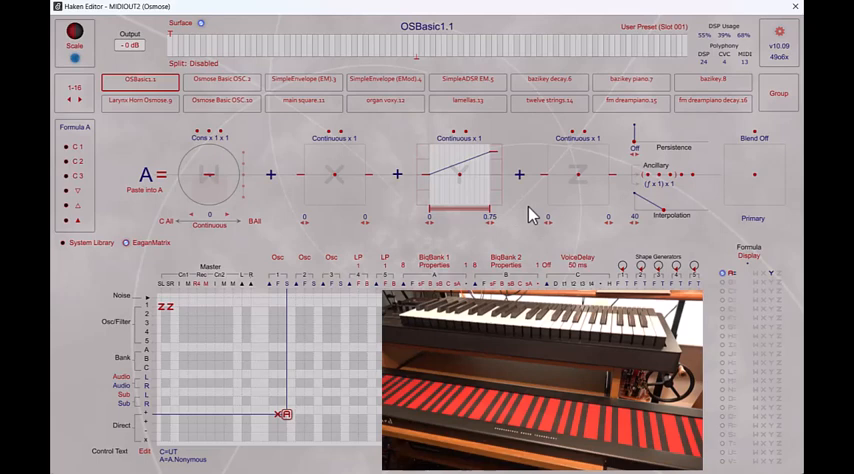
mouse_move(534, 238)
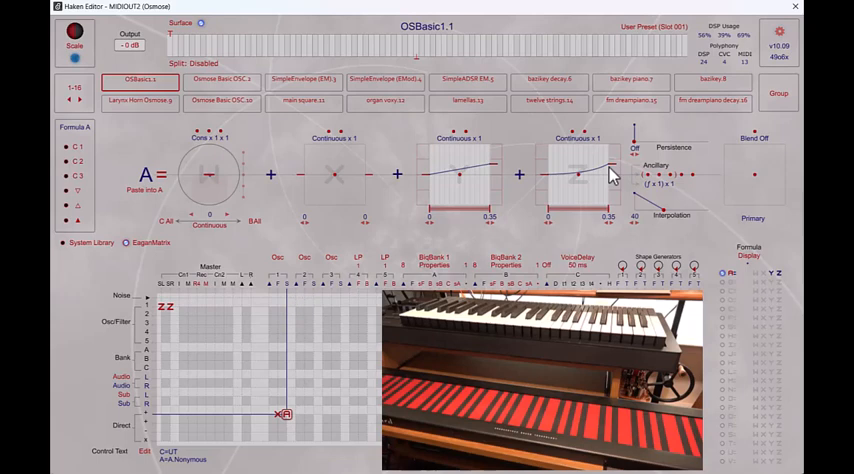
Step: Switch the formula editor over to Formula B
left_click(74, 127)
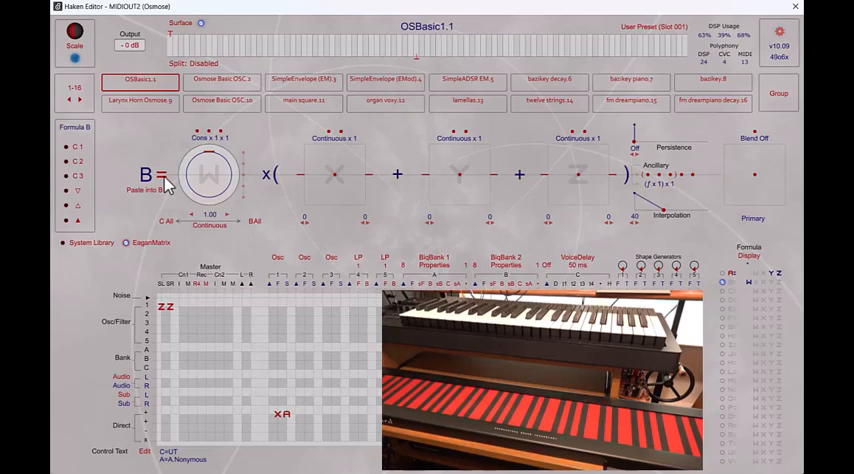
Step: Show Formula B's list of alternative term arrangements
left_click(155, 189)
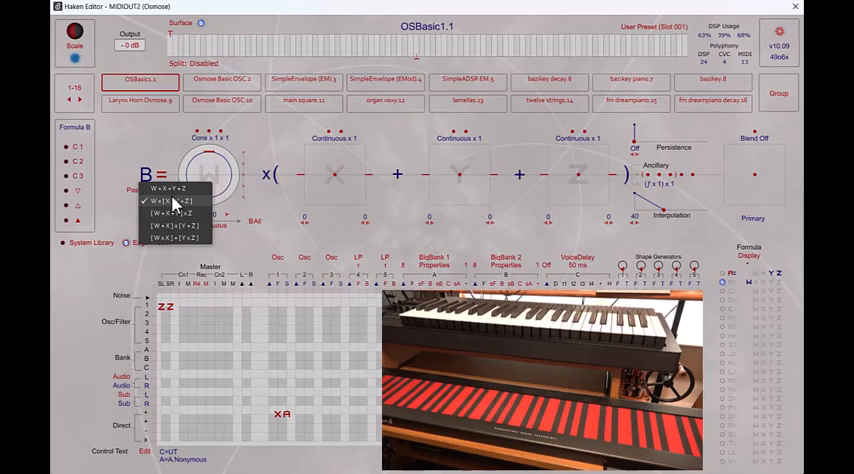
Step: Keep W × (X + Y + Z) as Formula B's arrangement
left_click(173, 201)
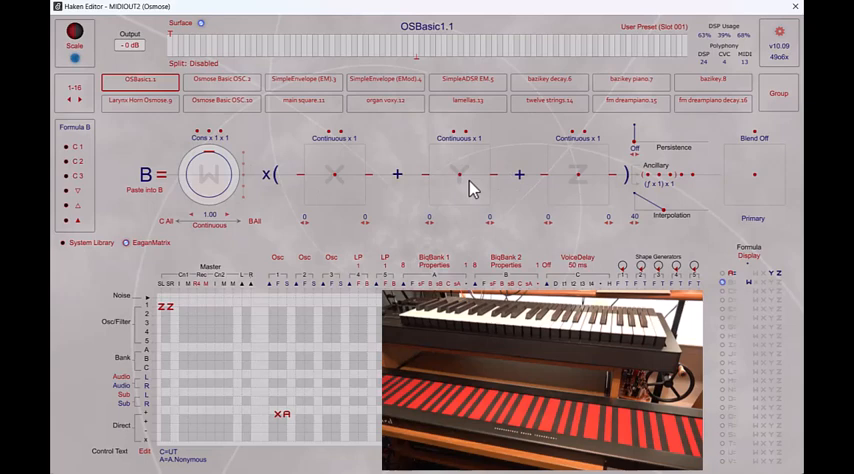
mouse_move(220, 190)
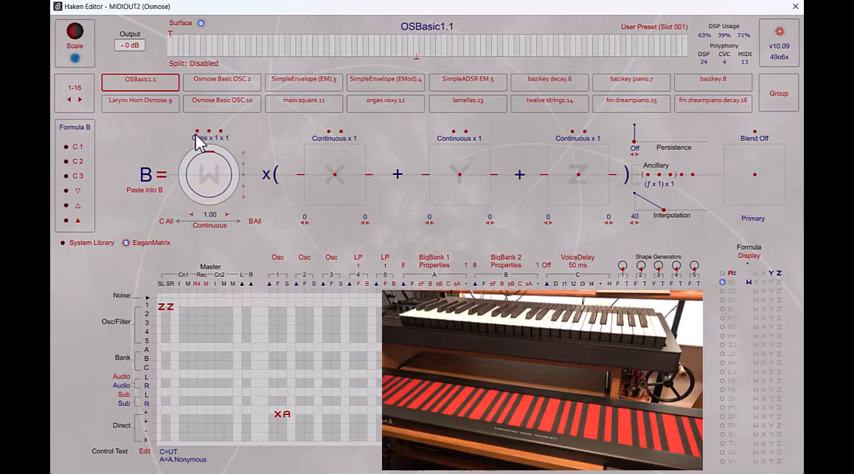
mouse_move(370, 192)
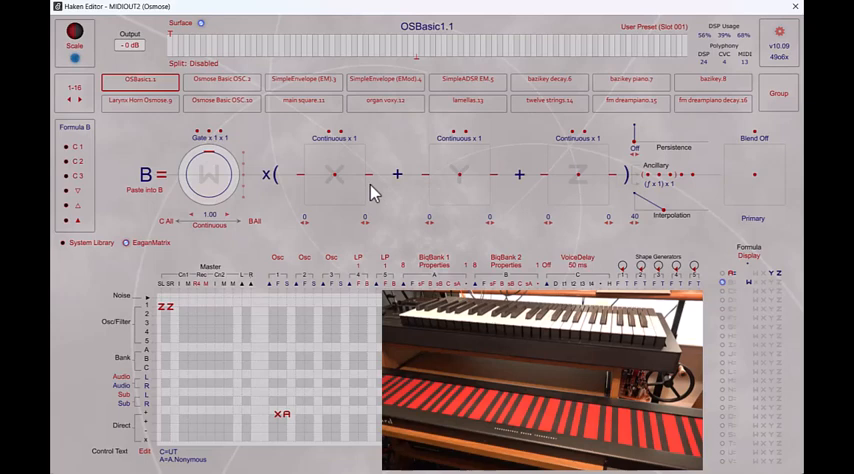
mouse_move(474, 192)
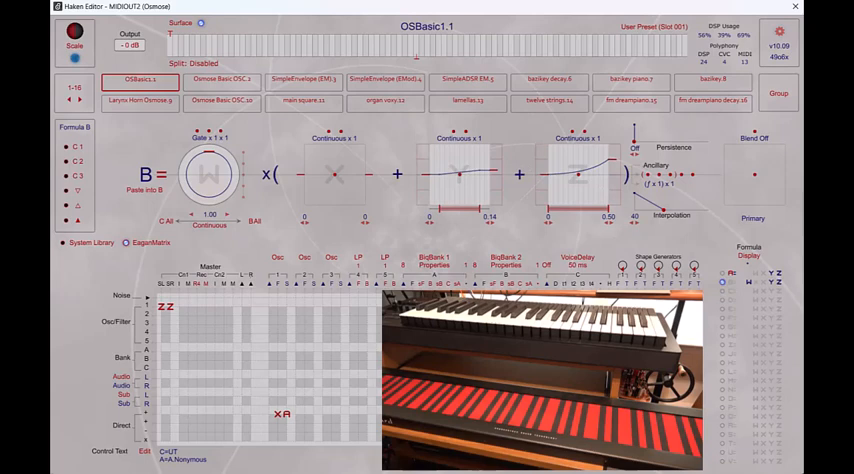
Step: Select Formula B's Y term upper-limit field to raise it to 0.50
left_click(458, 175)
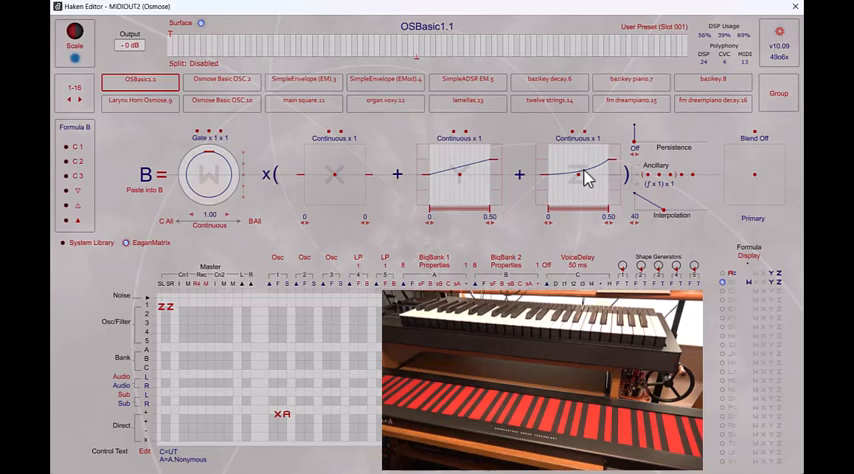
mouse_move(460, 178)
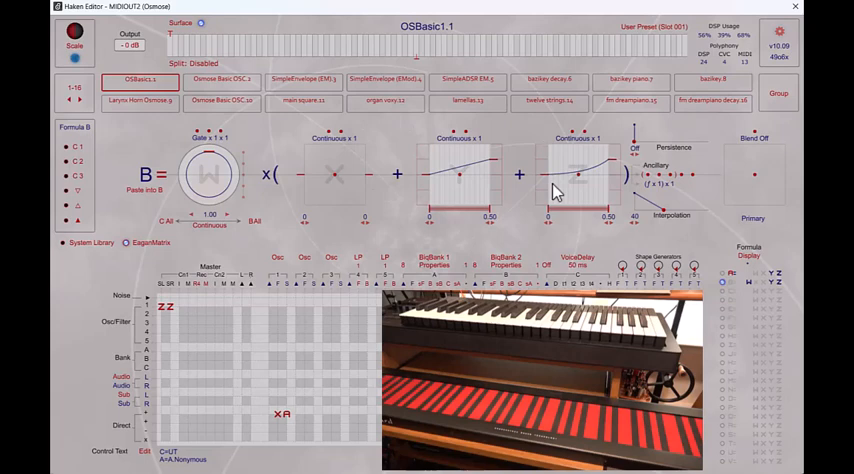
mouse_move(280, 172)
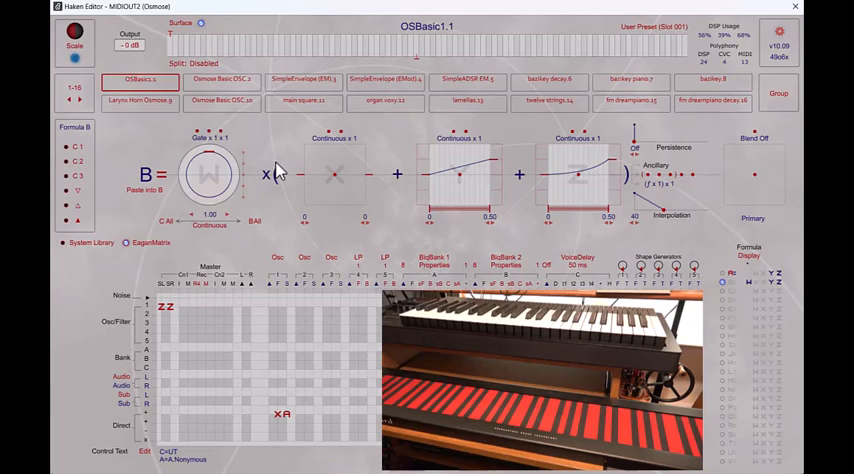
mouse_move(170, 145)
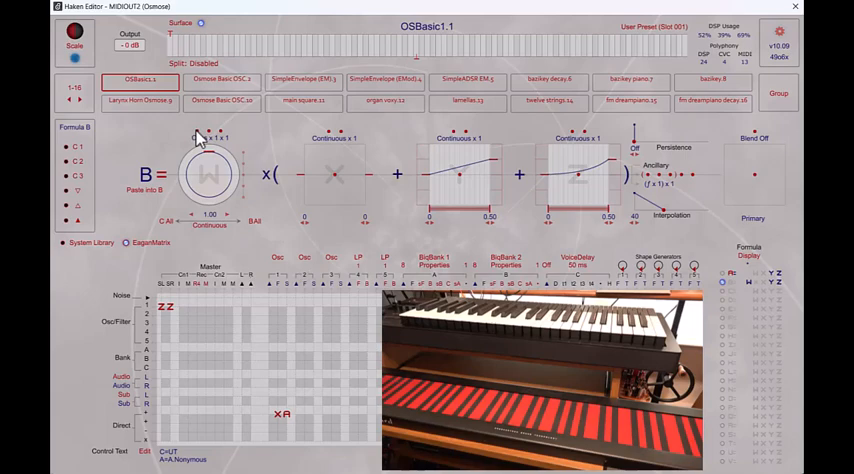
Step: Adjust the settings of Formula B's W term
left_click(166, 307)
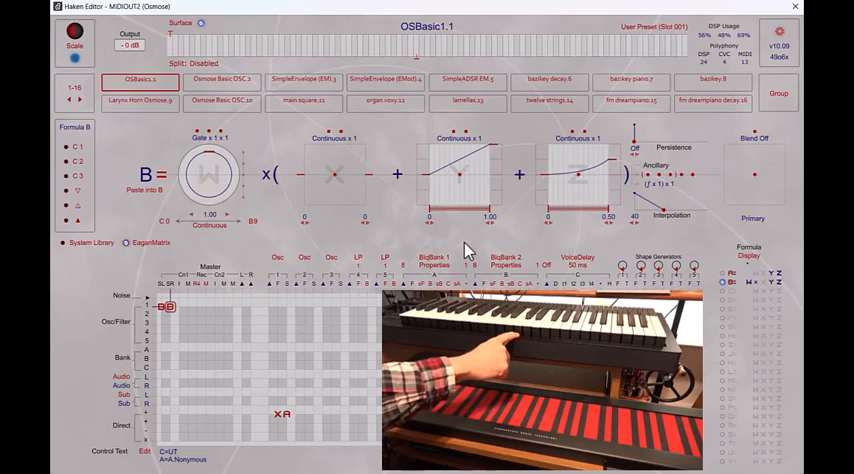
Step: Switch to the OSBasic1a preset in slot 2
left_click(221, 79)
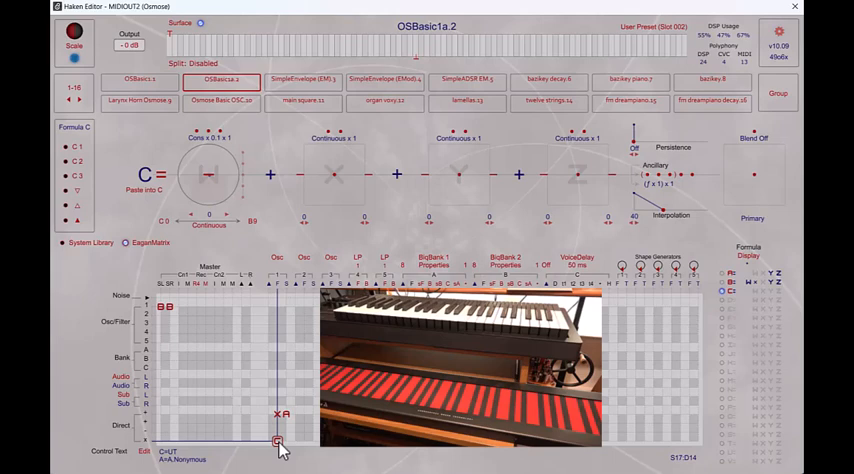
mouse_move(622, 267)
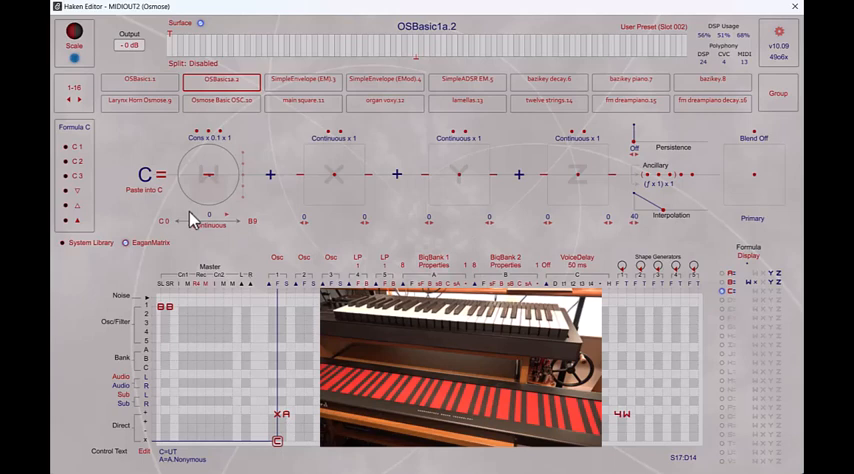
Step: Bring up the source list for Formula C's W term
left_click(205, 175)
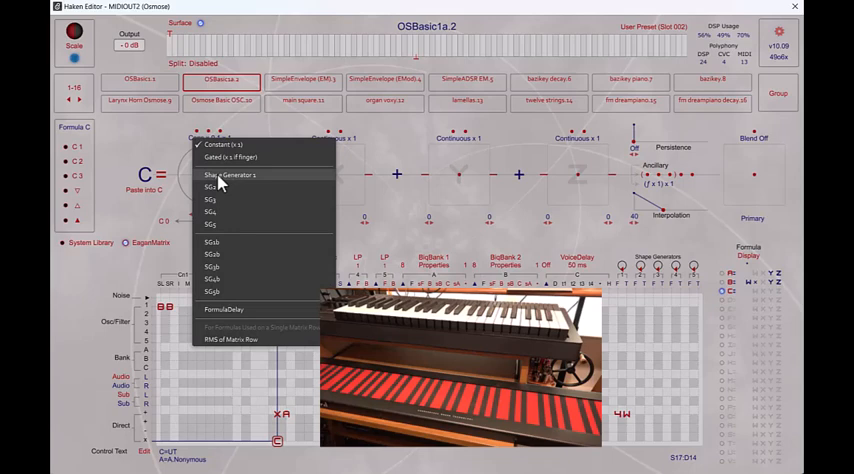
Step: Set Formula C's W term to Shape Generator 1 with an amount of 0.0050
left_click(228, 175)
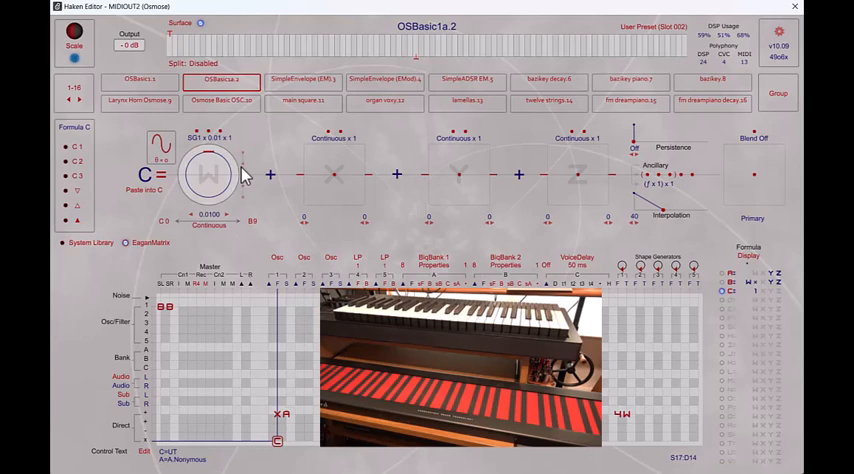
left_click_drag(210, 175, 215, 185)
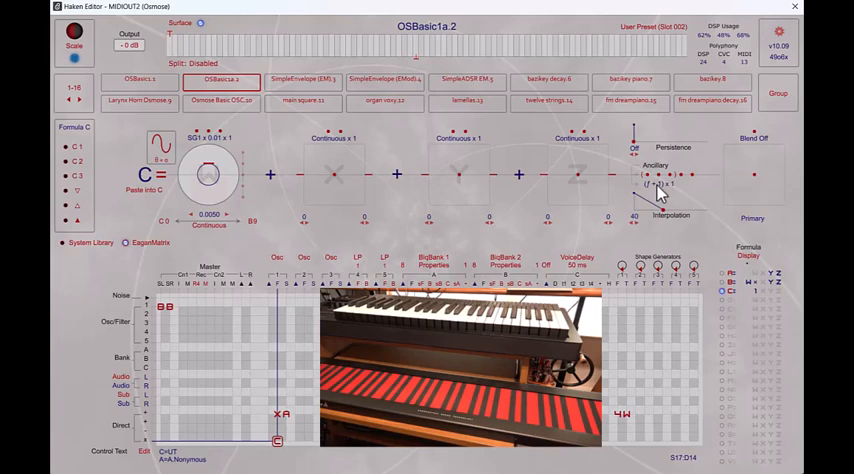
mouse_move(395, 222)
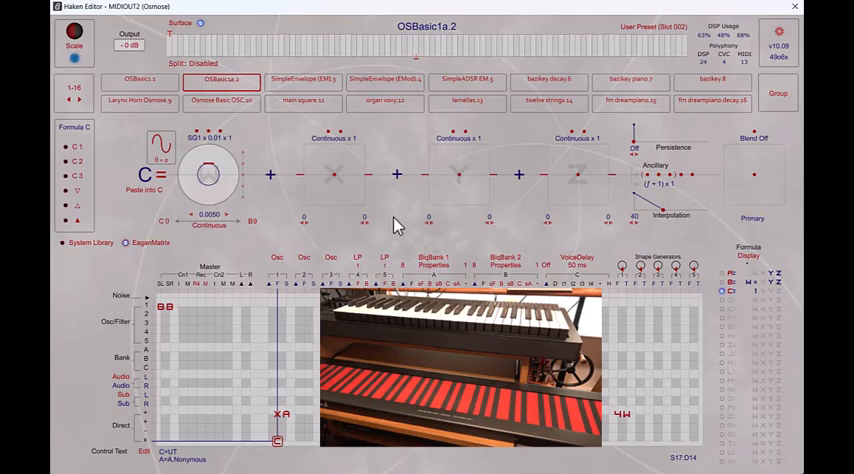
mouse_move(210, 160)
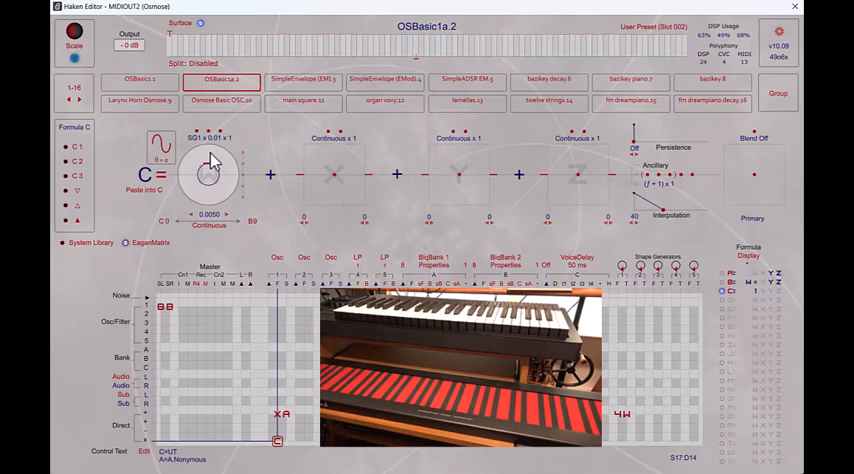
mouse_move(180, 195)
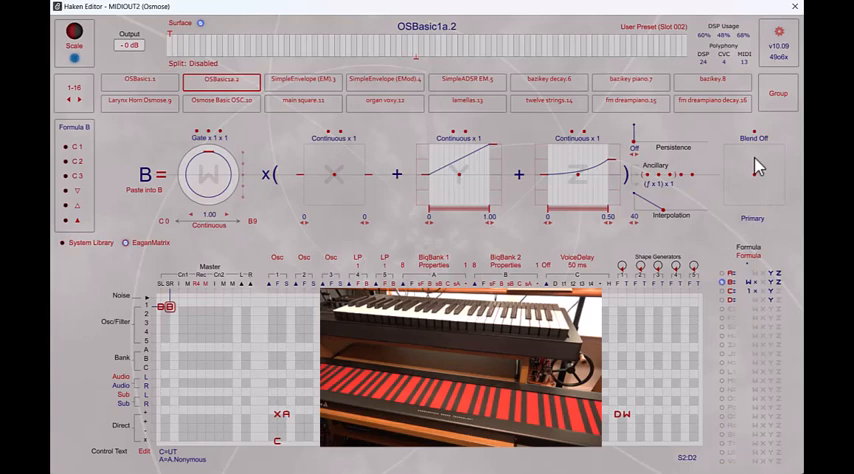
Step: Switch on blending for Formula B
left_click(753, 138)
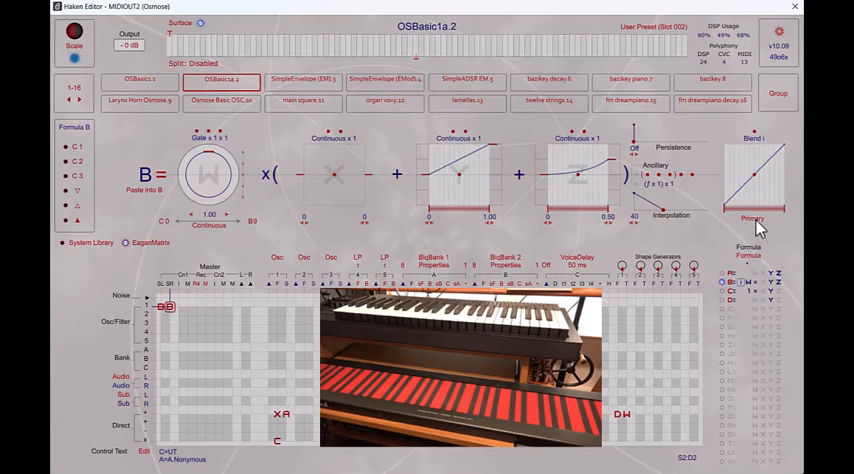
Step: Open the Control Text editor with the macro controller Styles reference visible
left_click(752, 218)
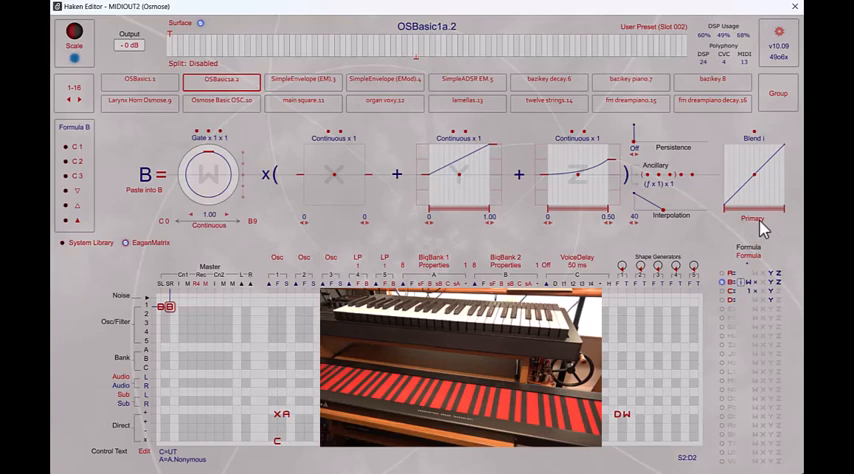
left_click(143, 451)
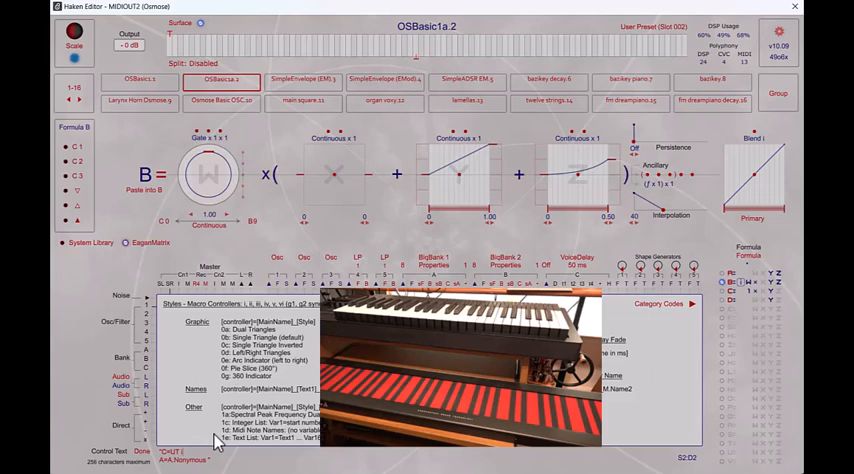